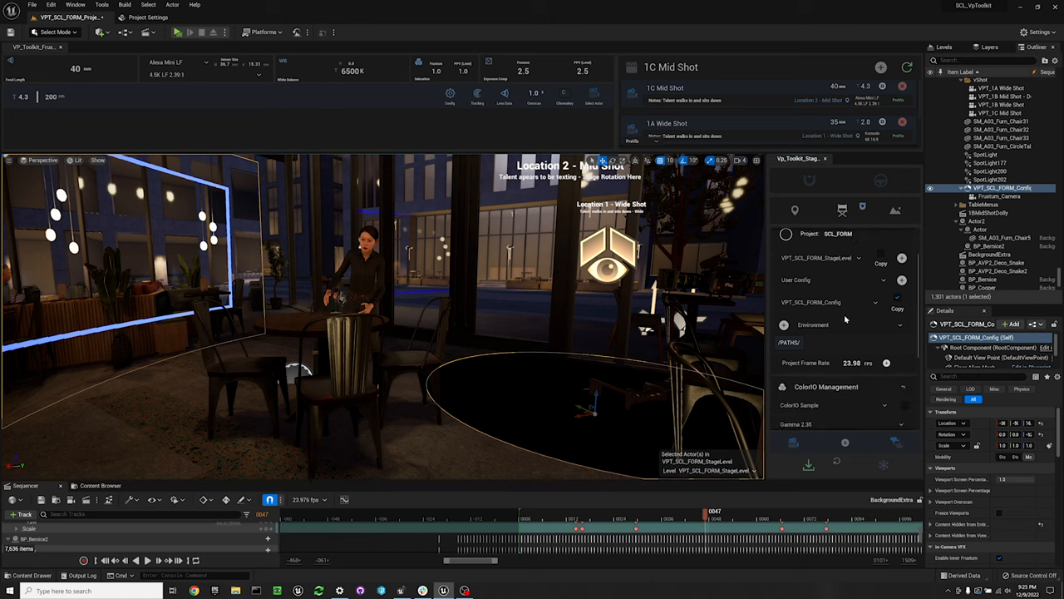
Scroll the VP Toolkit panel down to reveal the Stage Deck Height Offset setting
scroll("down", 3)
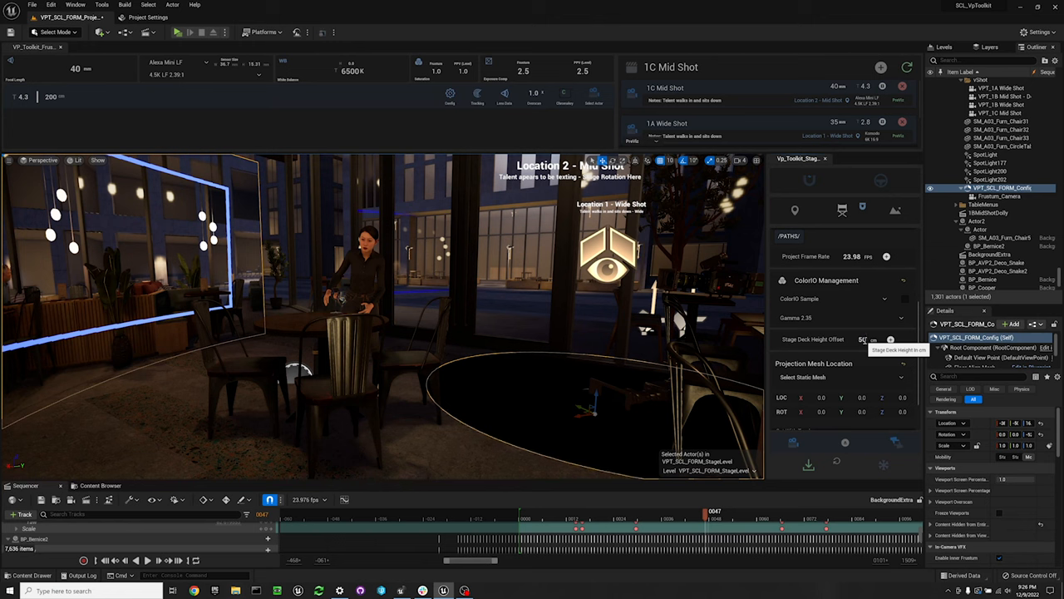
Set the Stage Deck Height Offset field to 23
left_click(861, 339)
type("23")
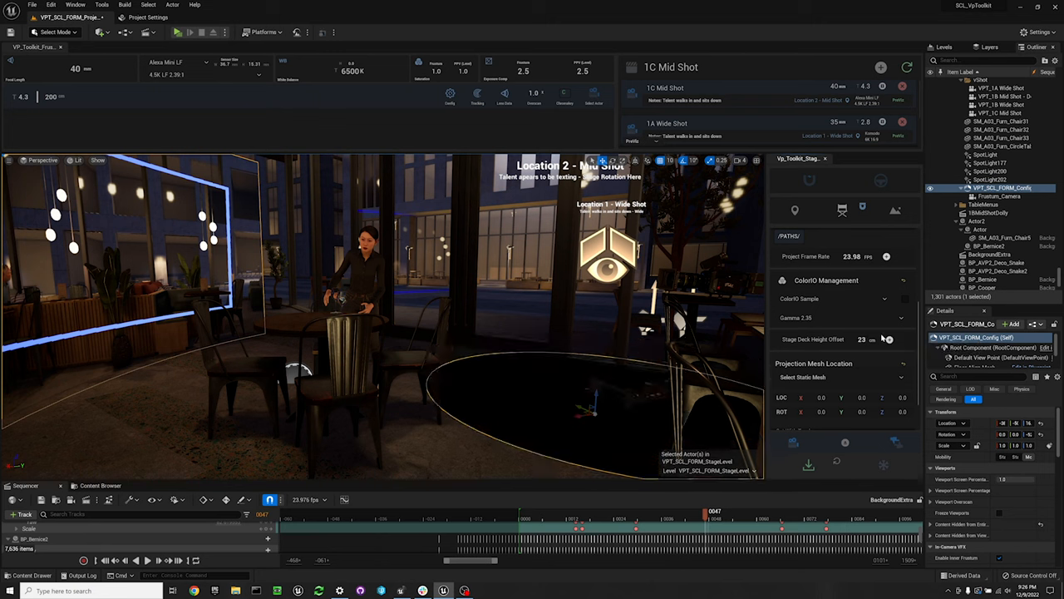
mouse_move(884, 280)
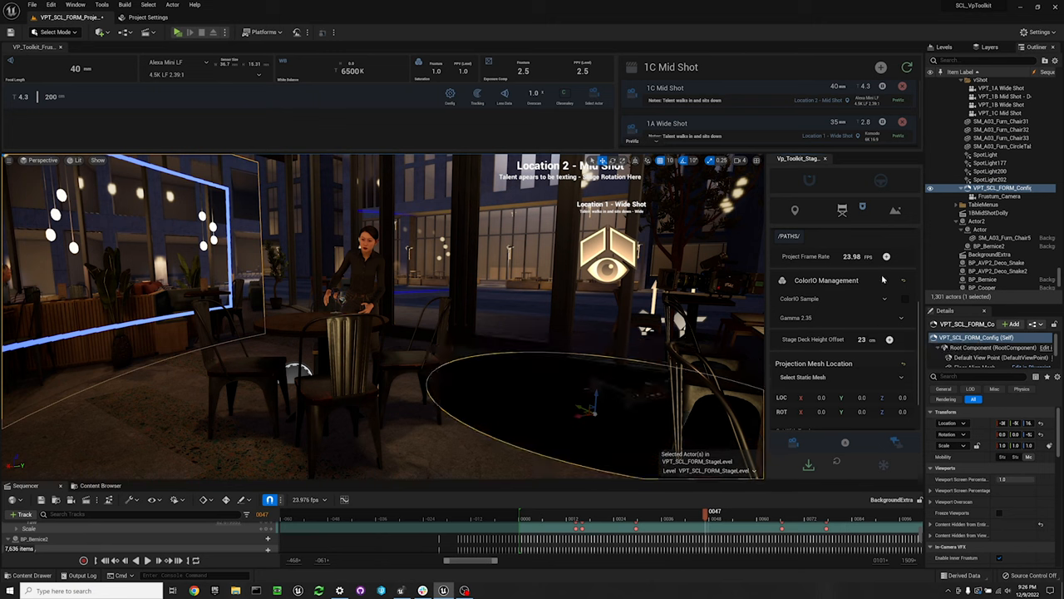